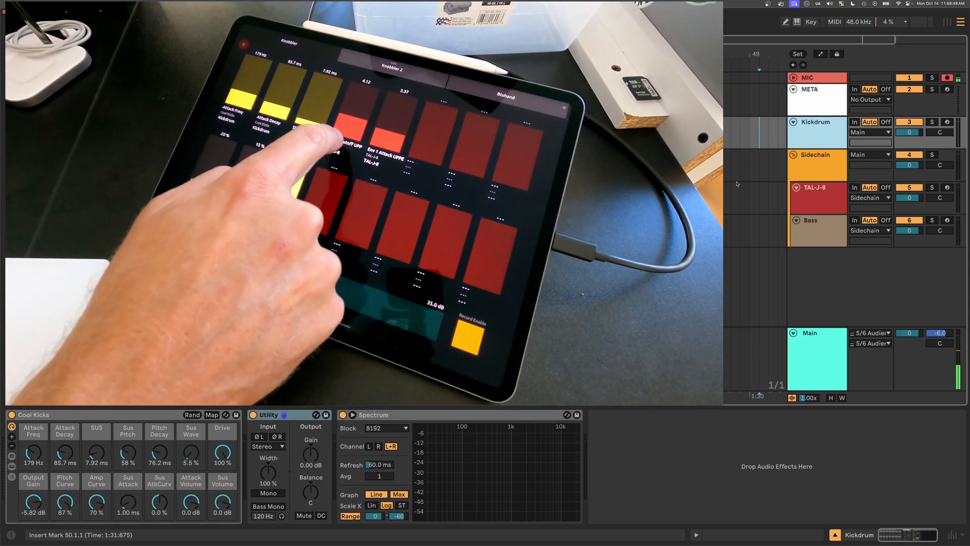
Select the Bass track to show its Instrument Rack with unassigned macros beside the knobbler4 results
left_click(816, 188)
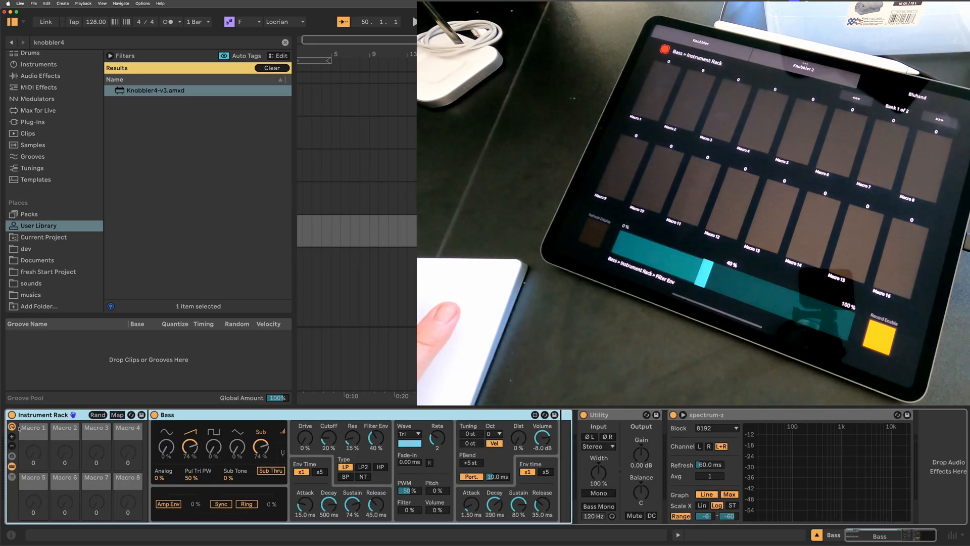
Map the Bass device's filter Cutoff and Res parameters to Instrument Rack macros
right_click(329, 444)
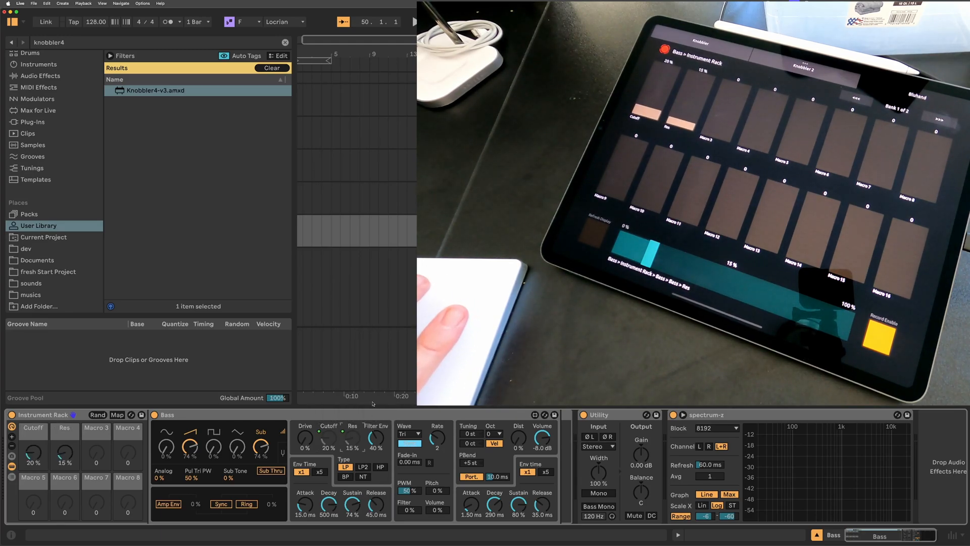
right_click(376, 437)
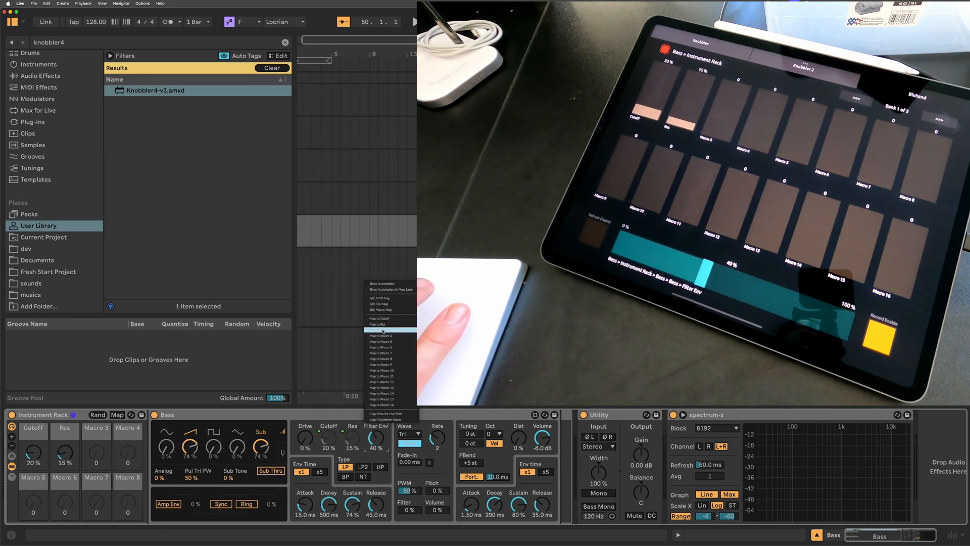
left_click(379, 318)
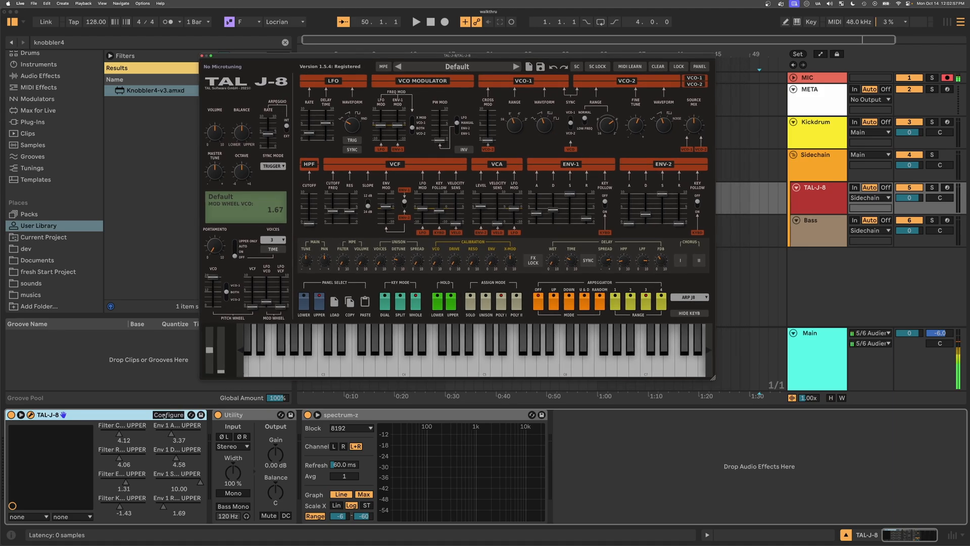
Use Configure mode to add four TAL-J-8 filter parameters to the device panel
left_click(168, 413)
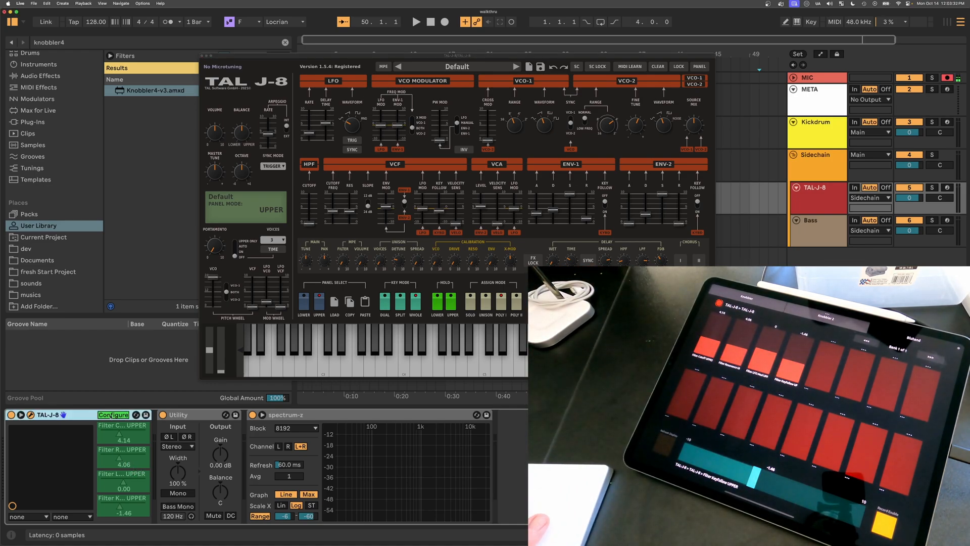
left_click(113, 415)
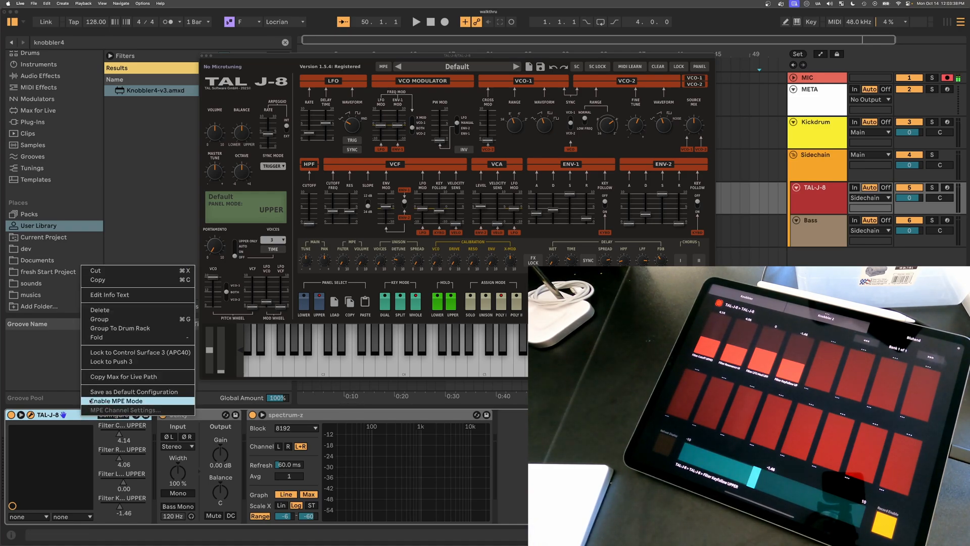
mouse_move(134, 391)
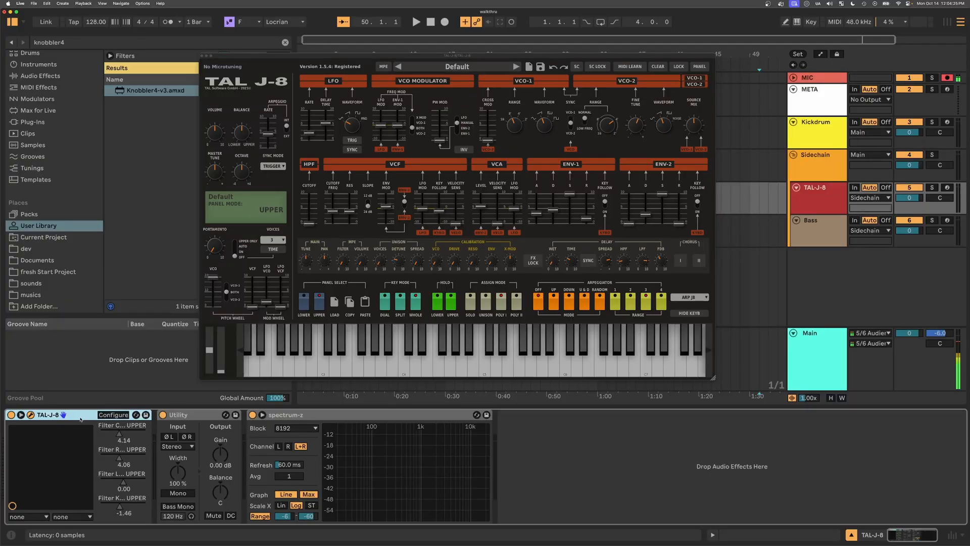
Map select-device keys for TAL-J-8 (J), Cool Kicks (K) and the Bass rack (B)
left_click(811, 21)
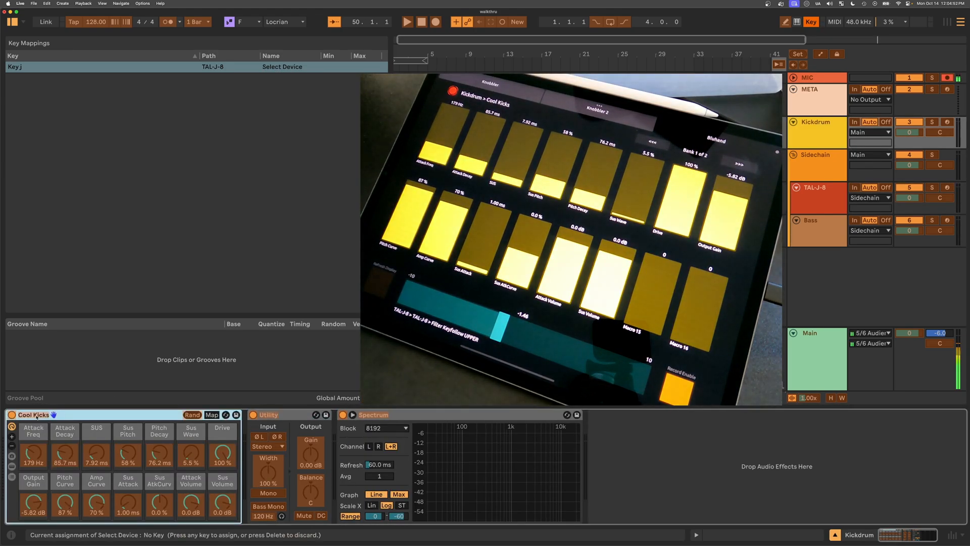
left_click(811, 220)
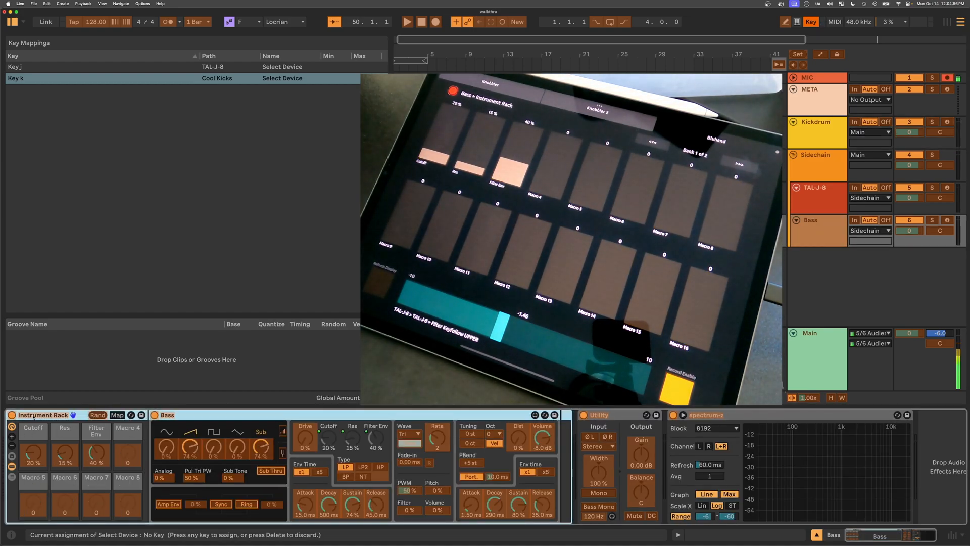
key("b")
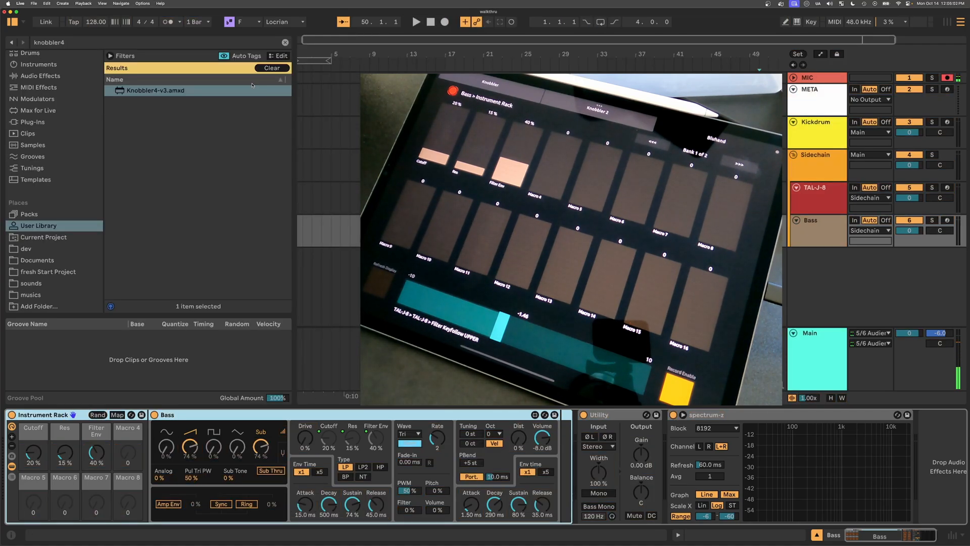
left_click(817, 188)
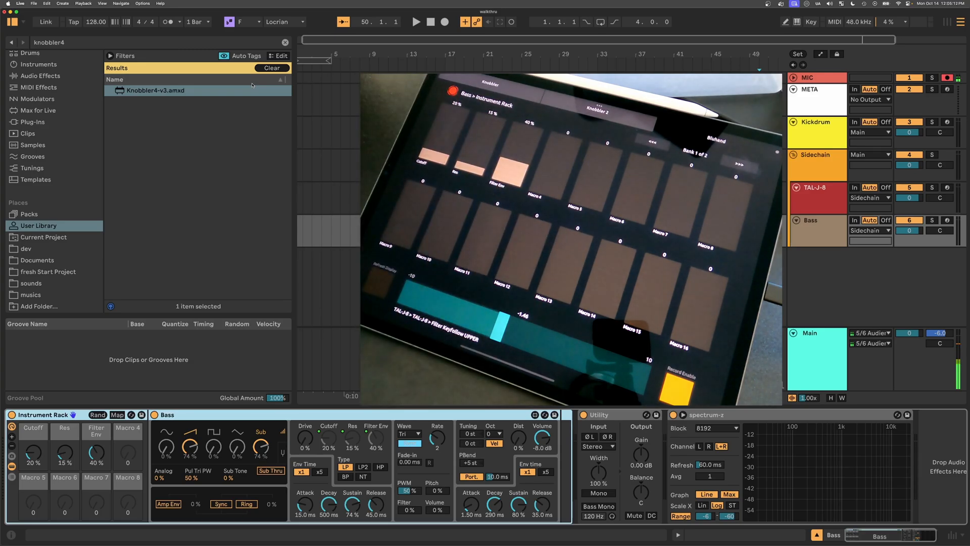
Switch to the TAL-J-8 track to set its filter values from the iPad, then back to Bass
left_click(947, 187)
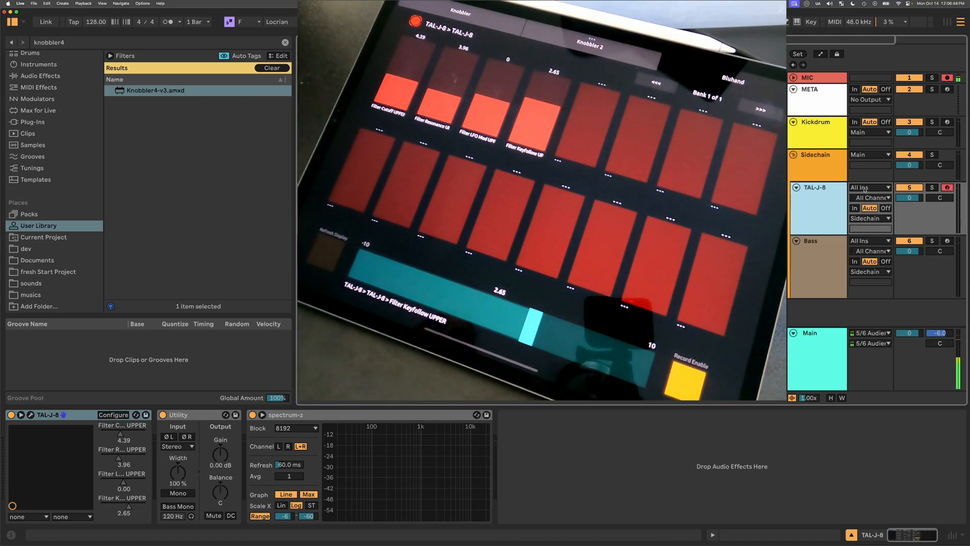
left_click(817, 188)
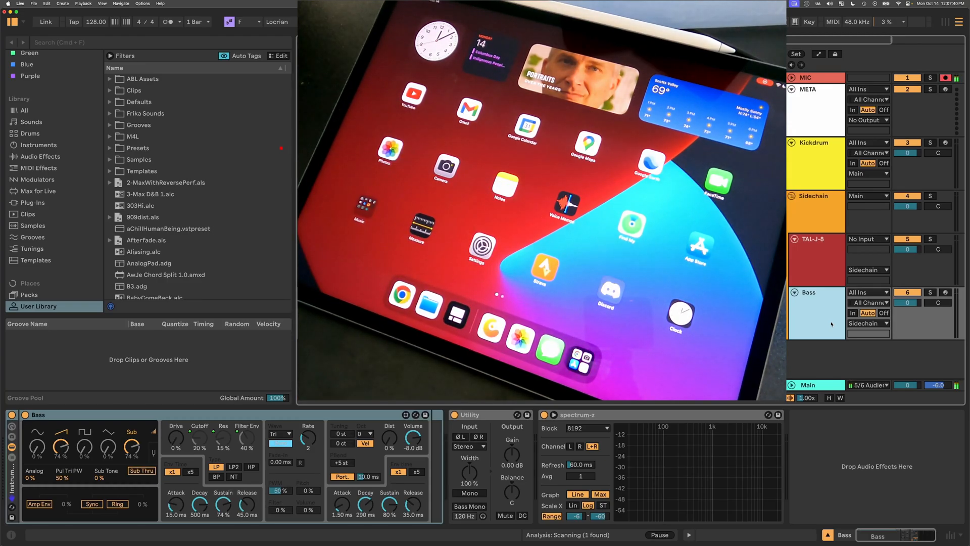
Bring the TAL-J-8 device with its four filter values back into Device View
left_click(814, 239)
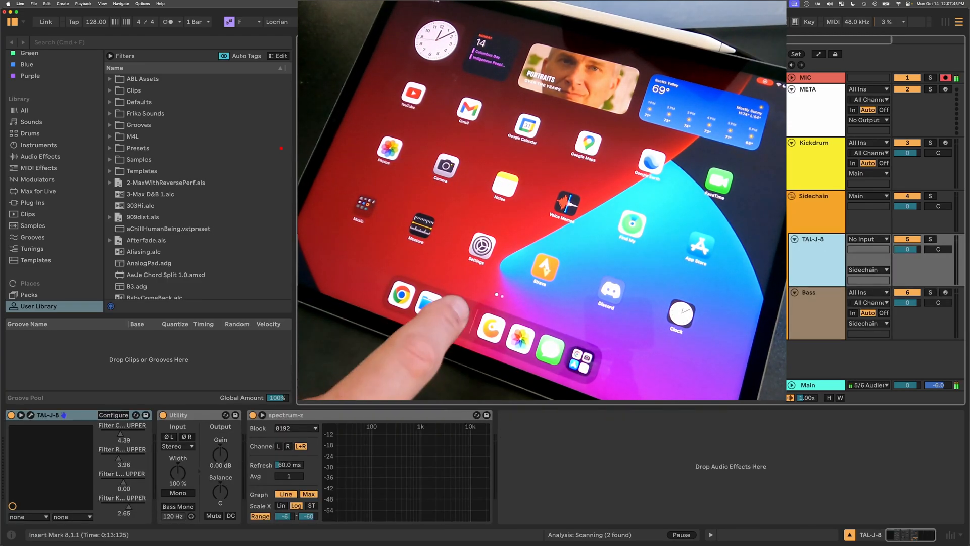